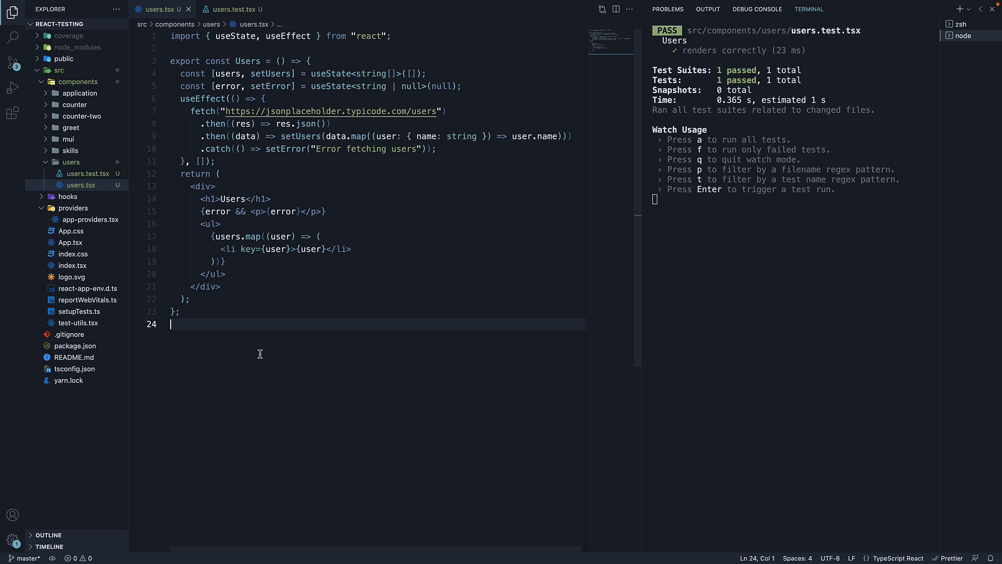
mouse_move(306, 350)
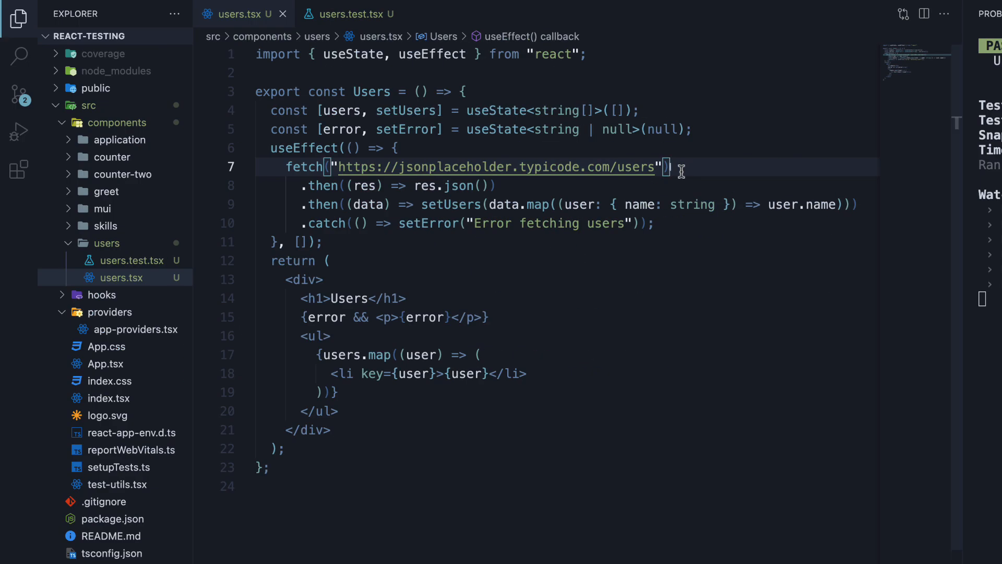
mouse_move(814, 209)
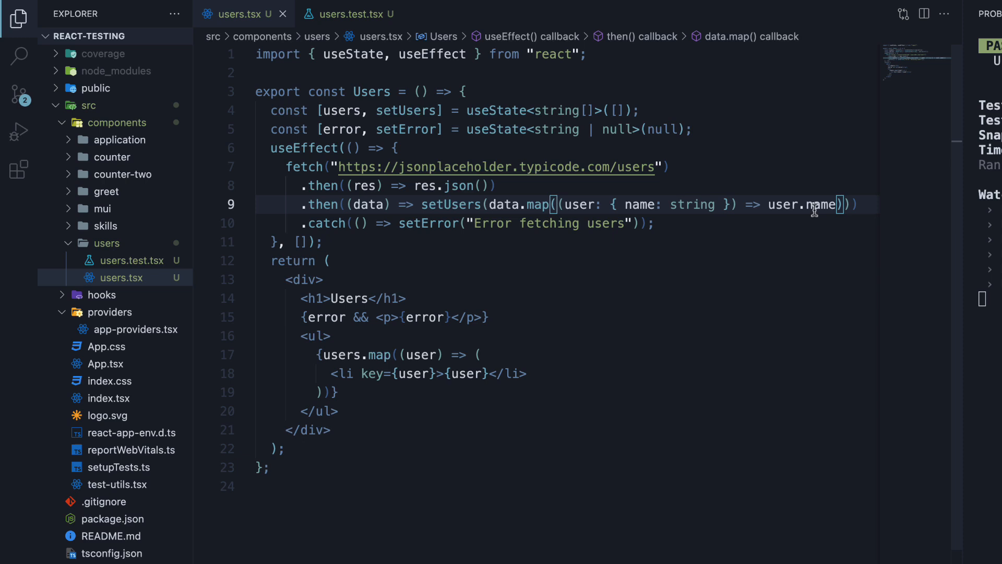
mouse_move(812, 203)
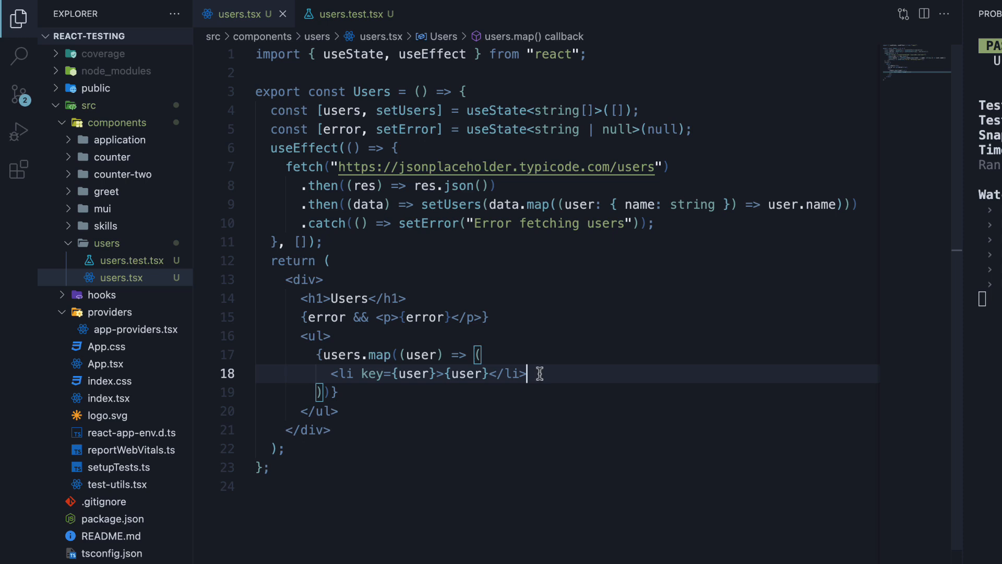
Step: Bring up the Mock Service Worker homepage (mswjs.io) in Chrome next to the JSONPlaceholder tab, then return to the Users component
click(655, 222)
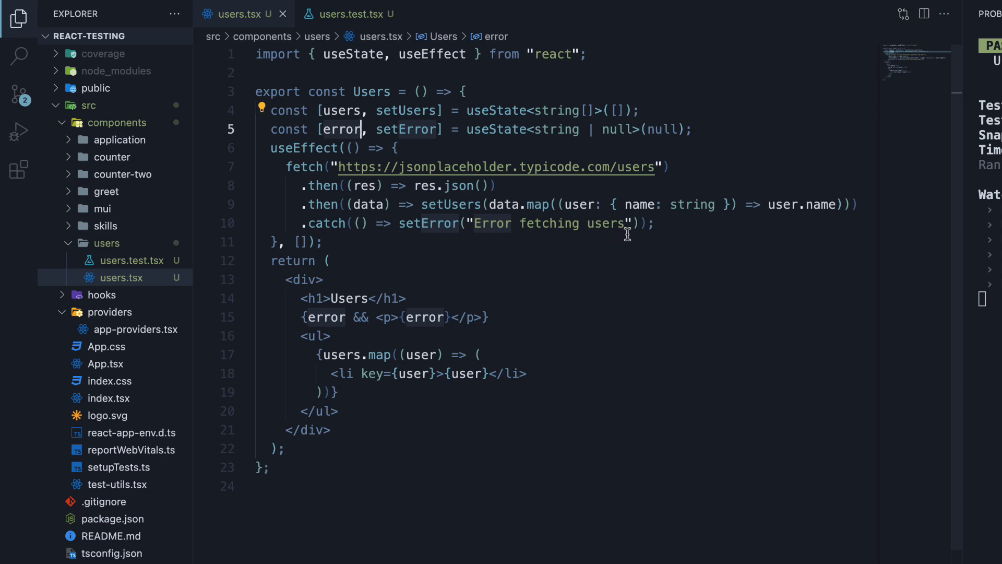
mouse_move(518, 320)
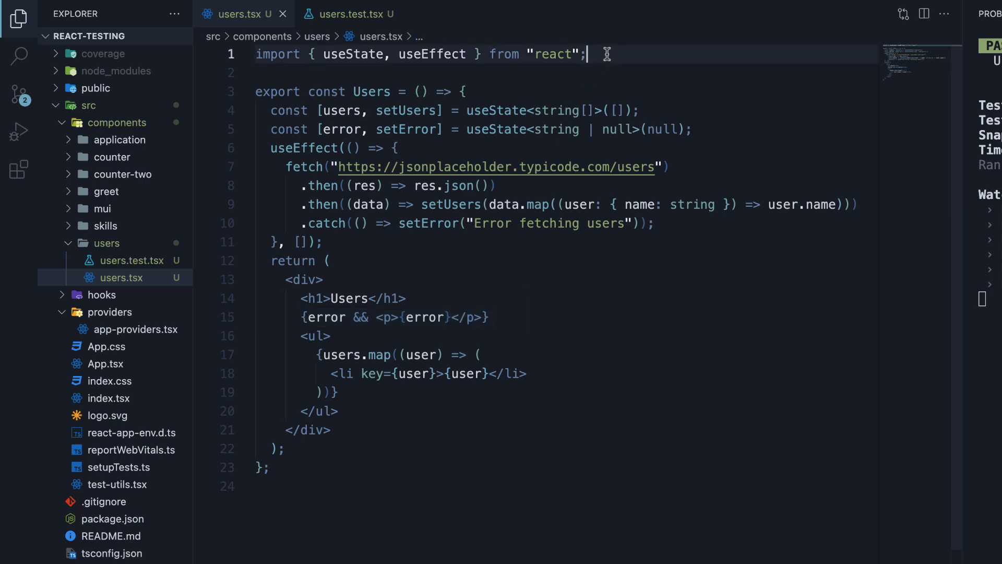
click(348, 14)
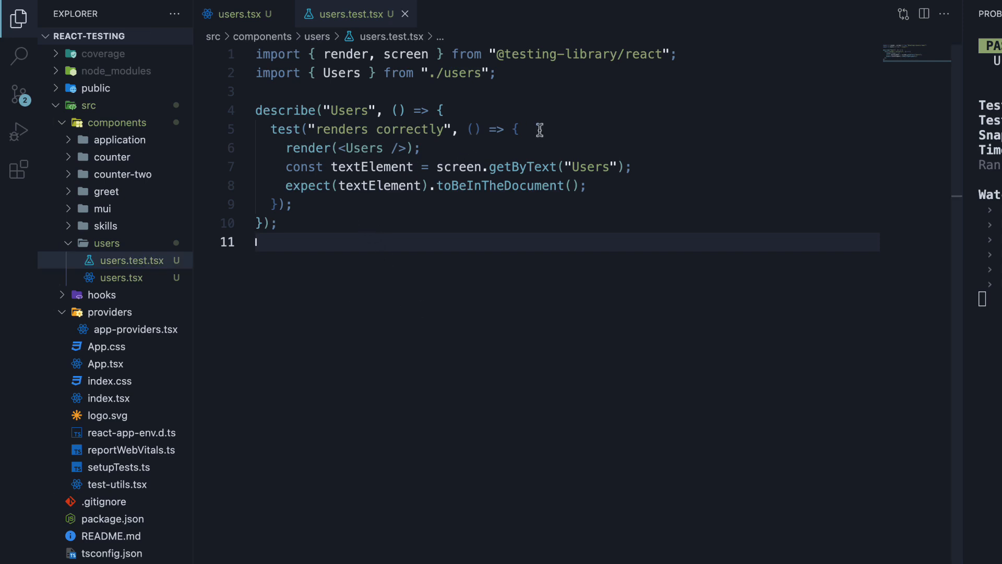
mouse_move(642, 172)
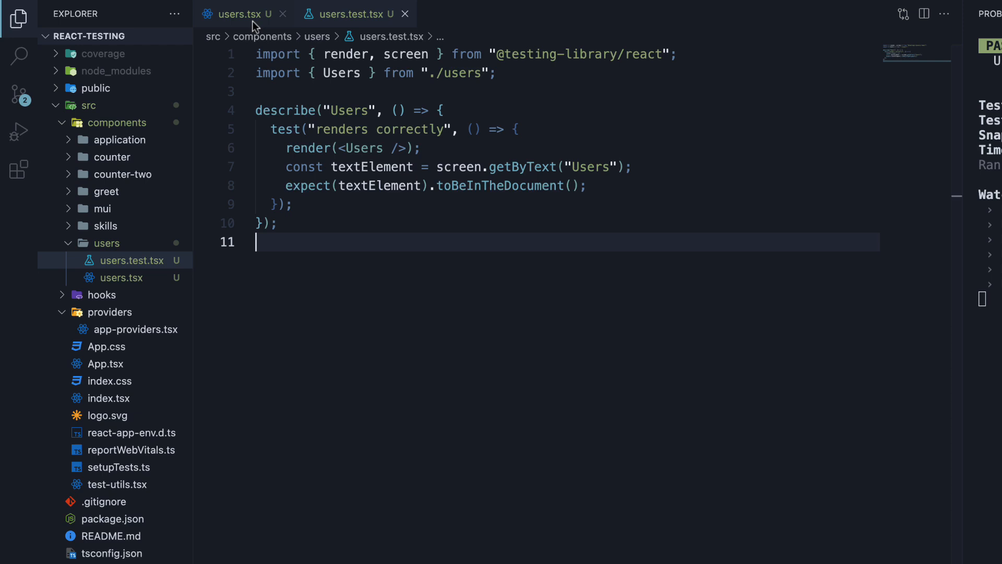
click(237, 14)
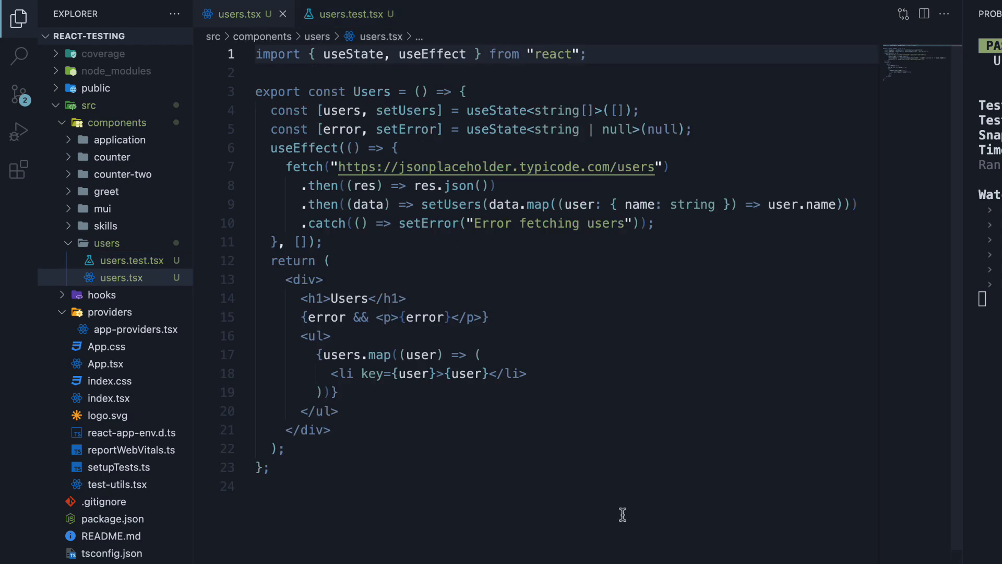
mouse_move(606, 432)
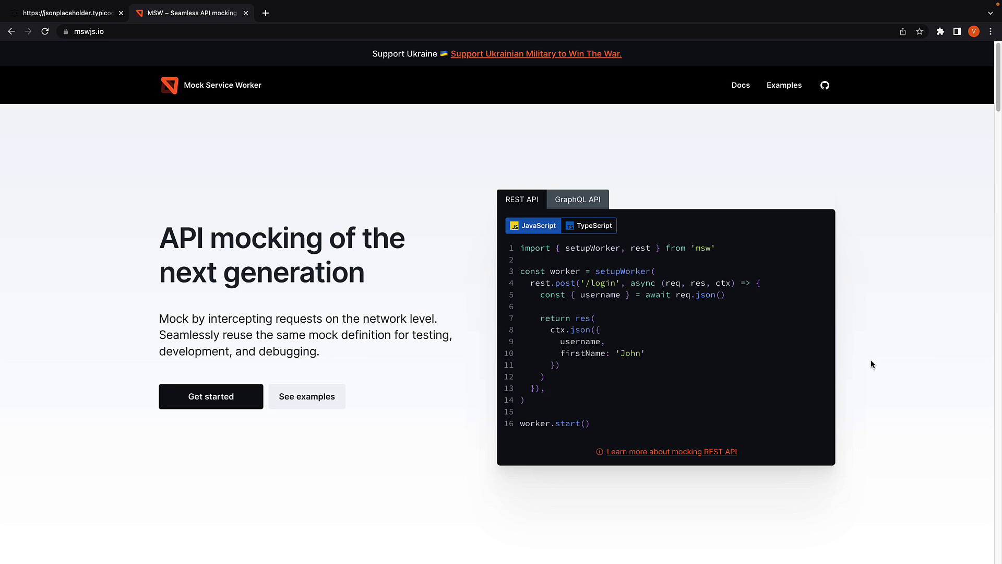
mouse_move(384, 206)
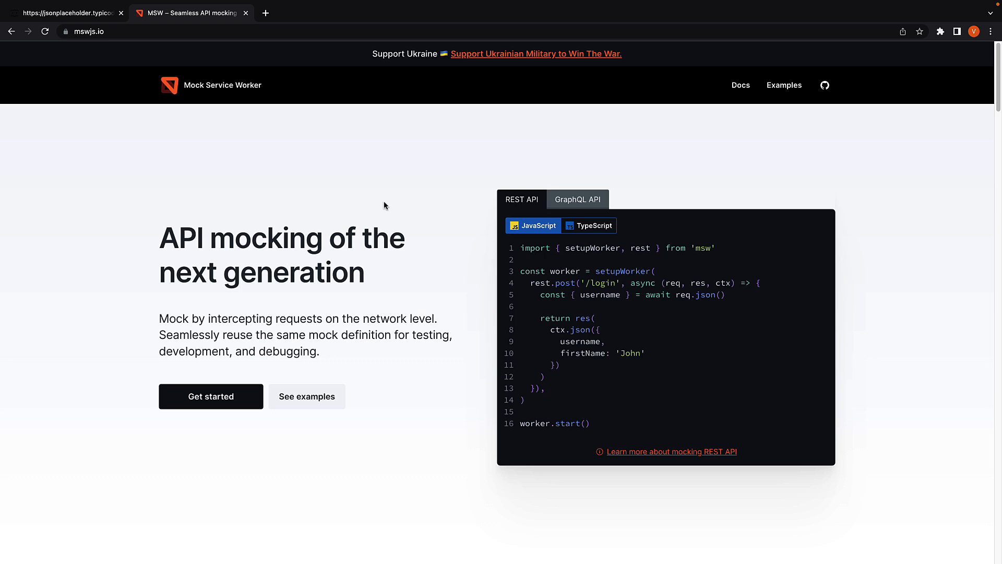
mouse_move(264, 102)
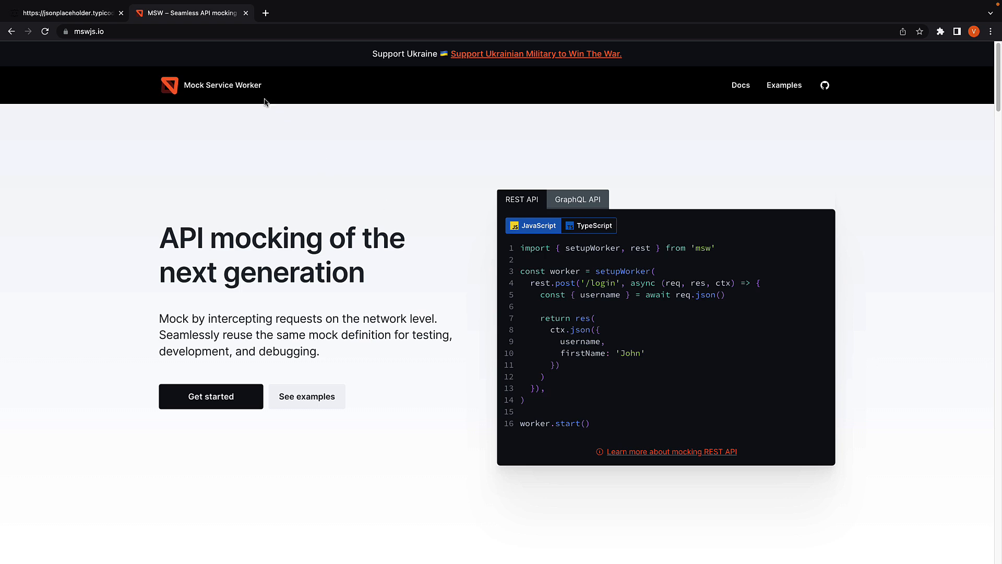